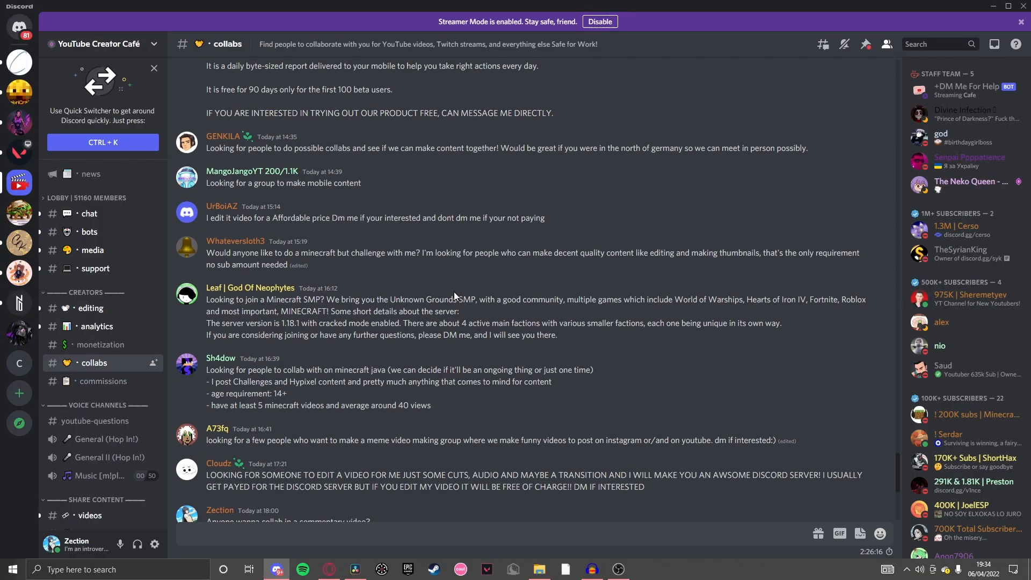
scroll("down", 3)
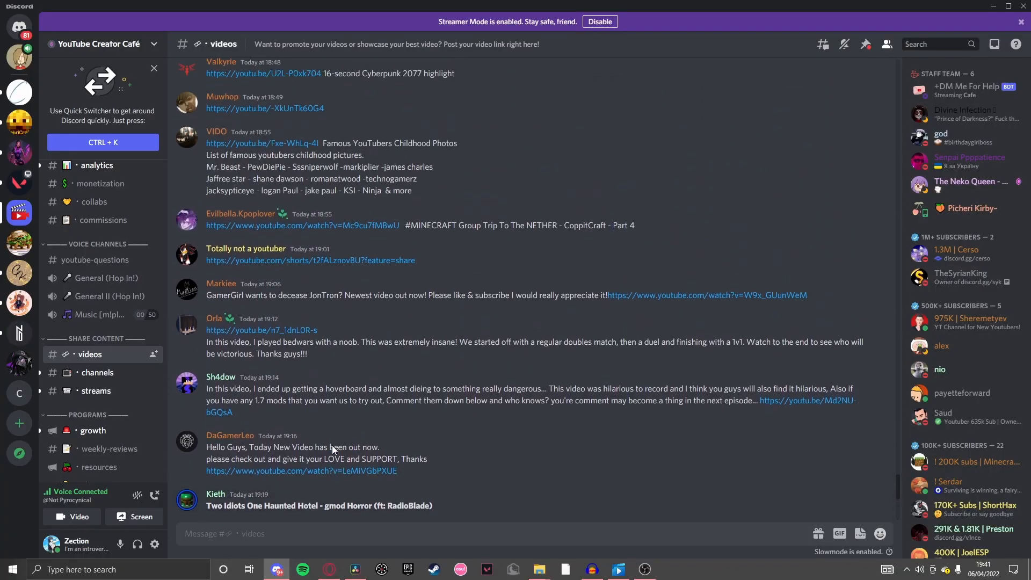
scroll("up", 3)
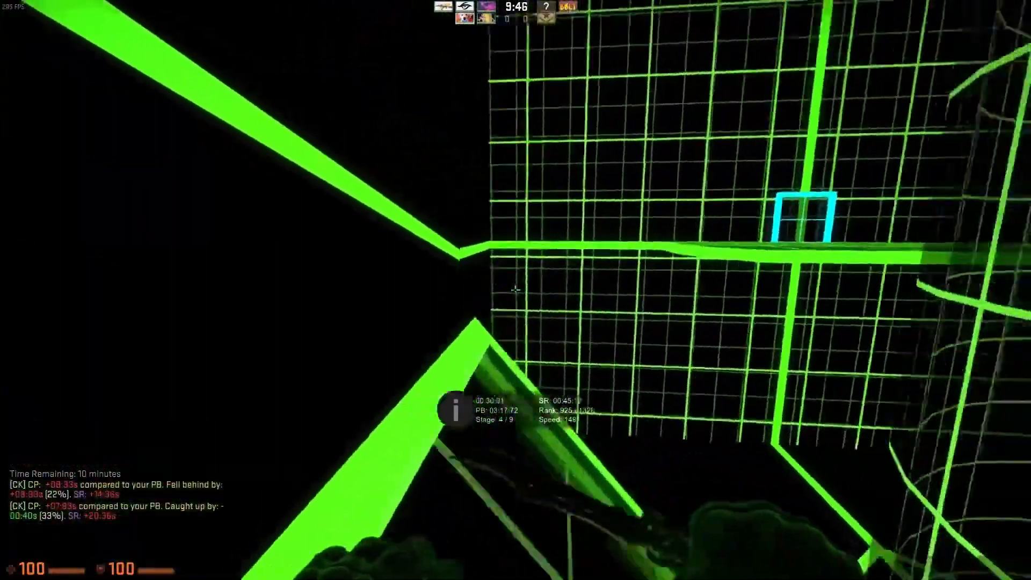
mouse_move(515, 290)
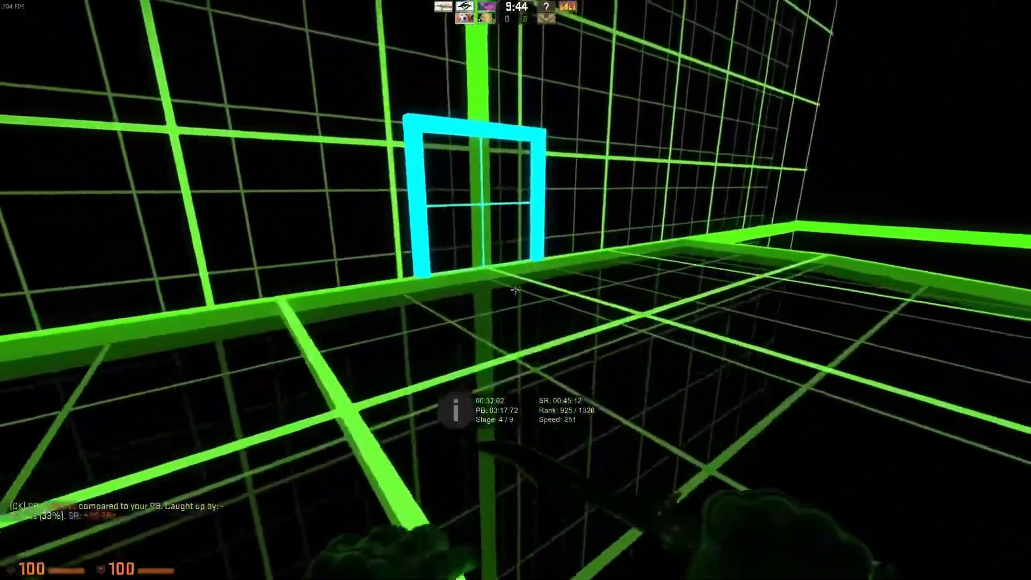